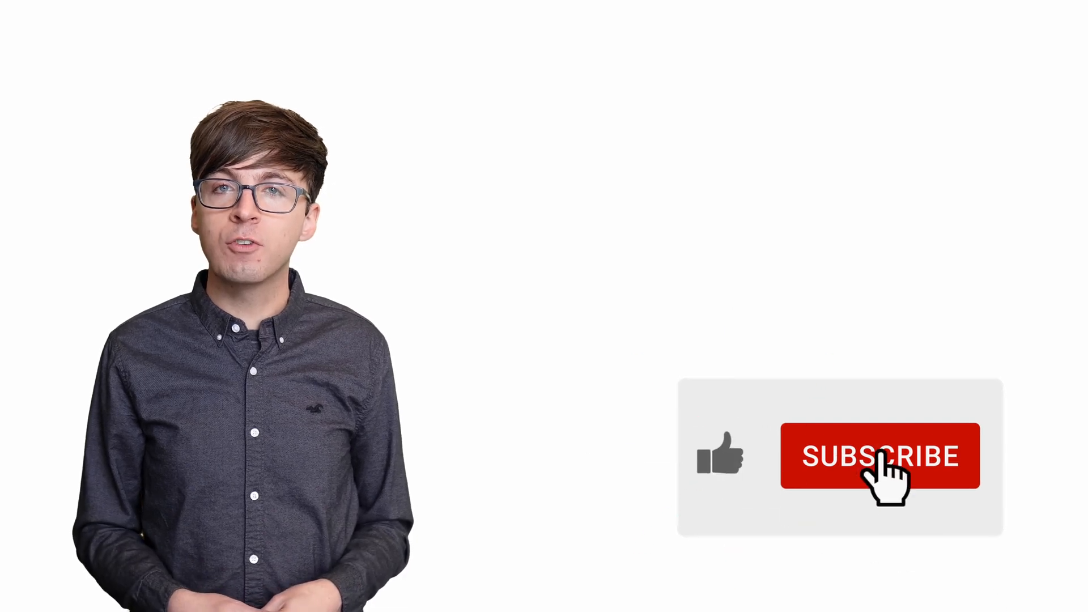
{"action": "left_click", "coordinate": [879, 455]}
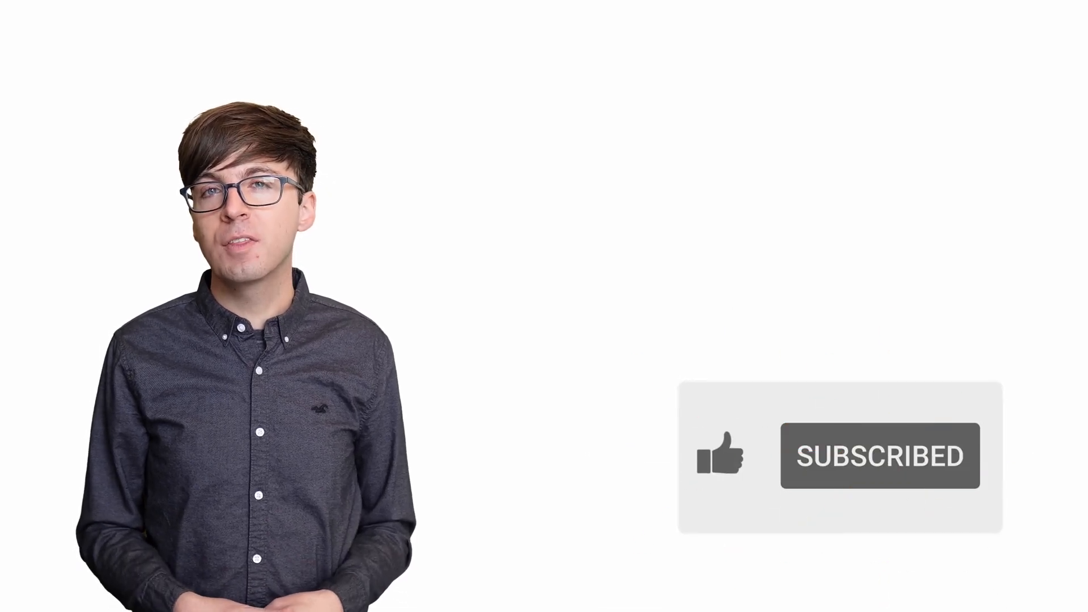